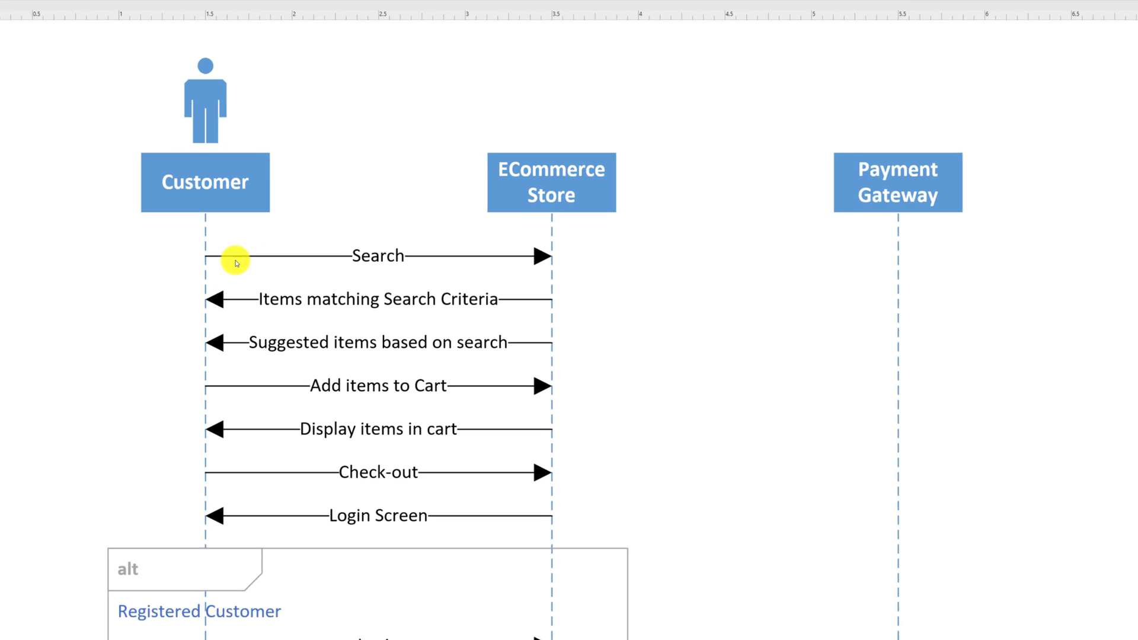
# Search the templates for 'uml sequence' and preview the UML Sequence template.
pyautogui.scroll(-3)
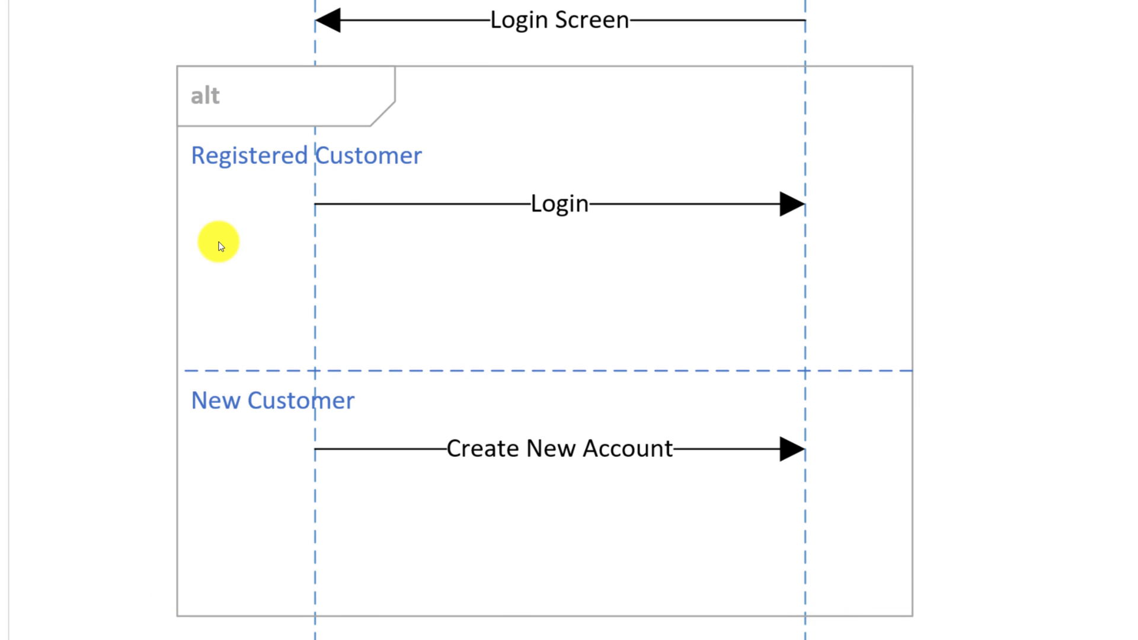
pyautogui.moveTo(336, 180)
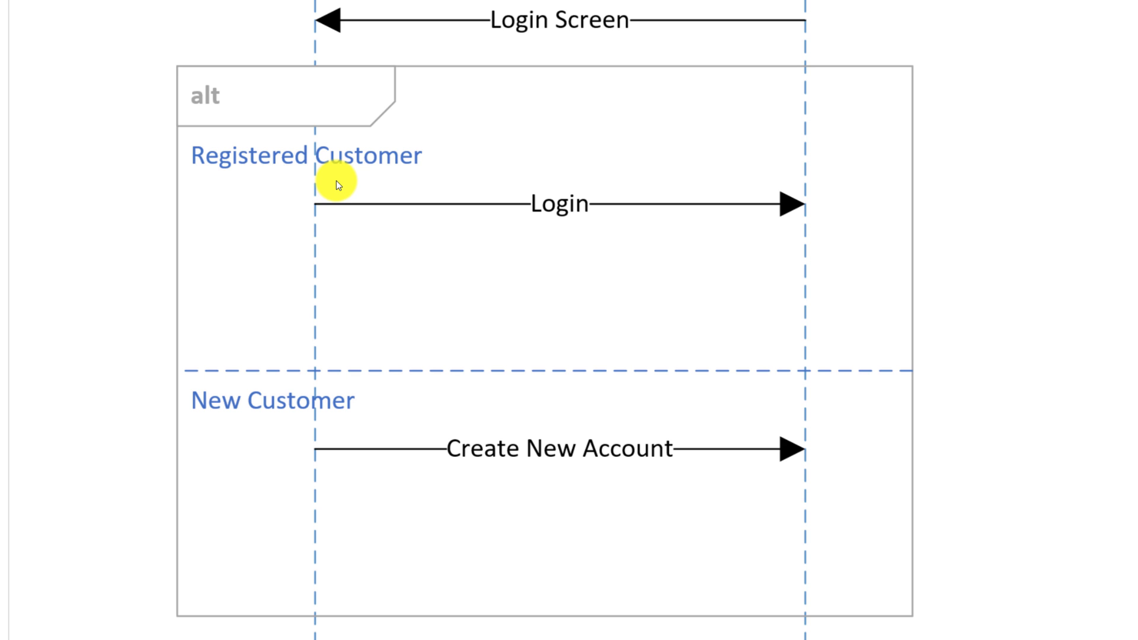
pyautogui.moveTo(548, 425)
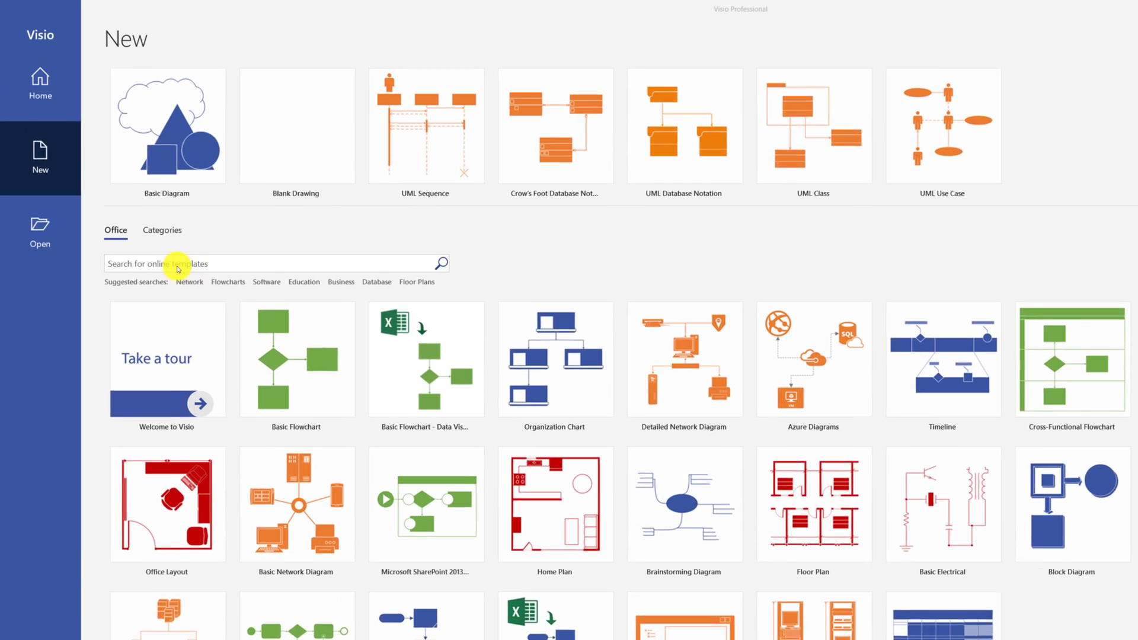
pyautogui.write('uml sequence')
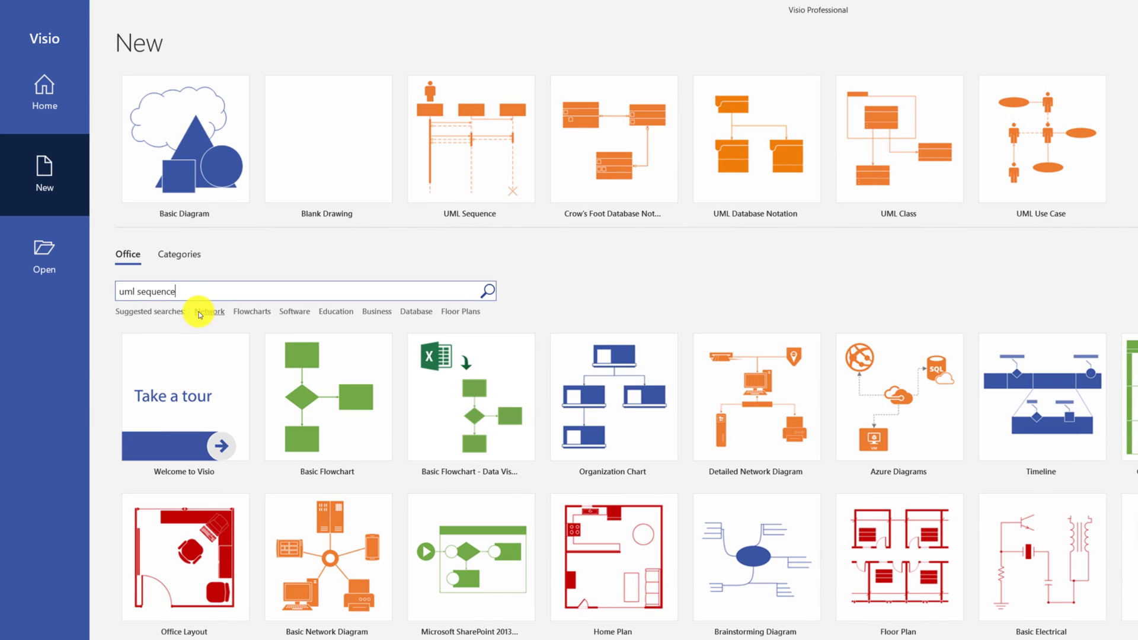
pyautogui.click(485, 291)
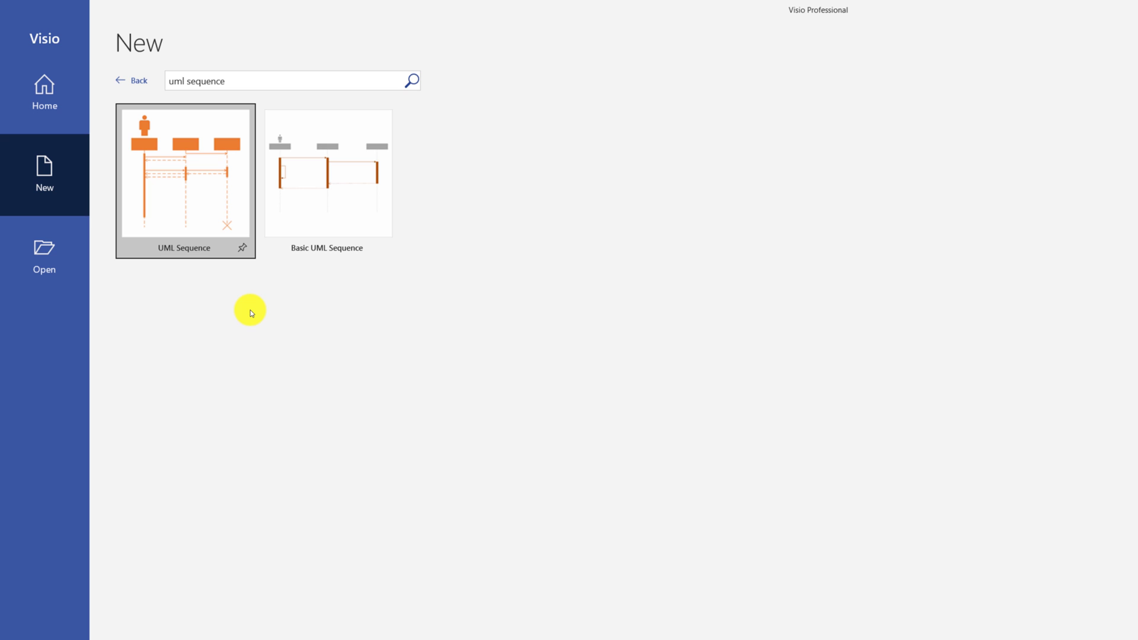
pyautogui.click(185, 180)
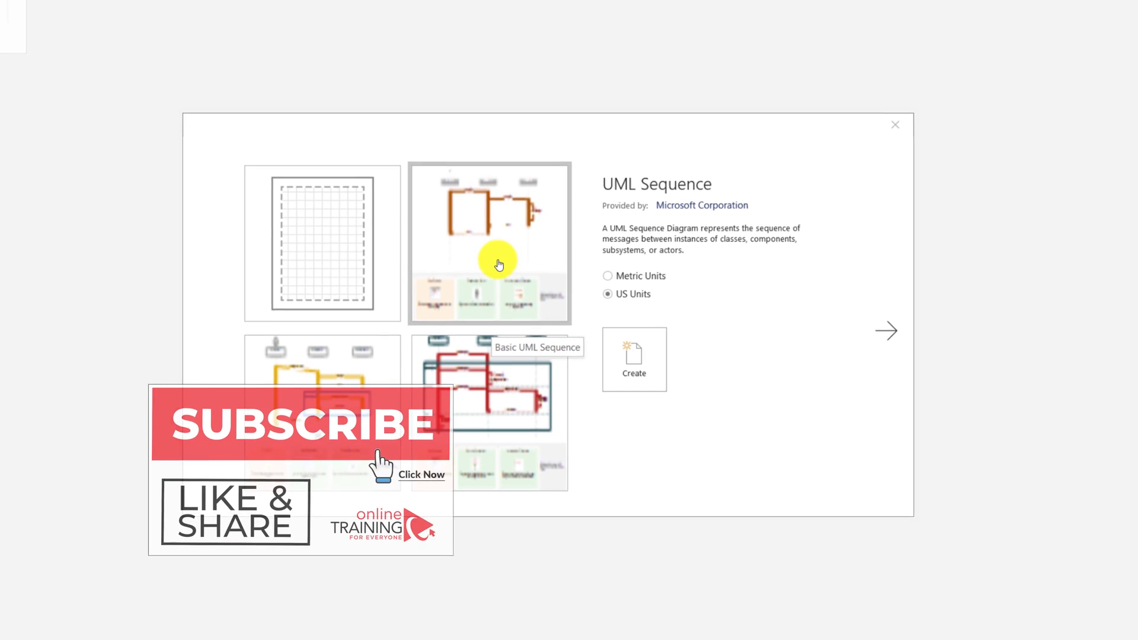
# Enlarge the sample diagram of a UML Sequence template variant.
pyautogui.click(632, 359)
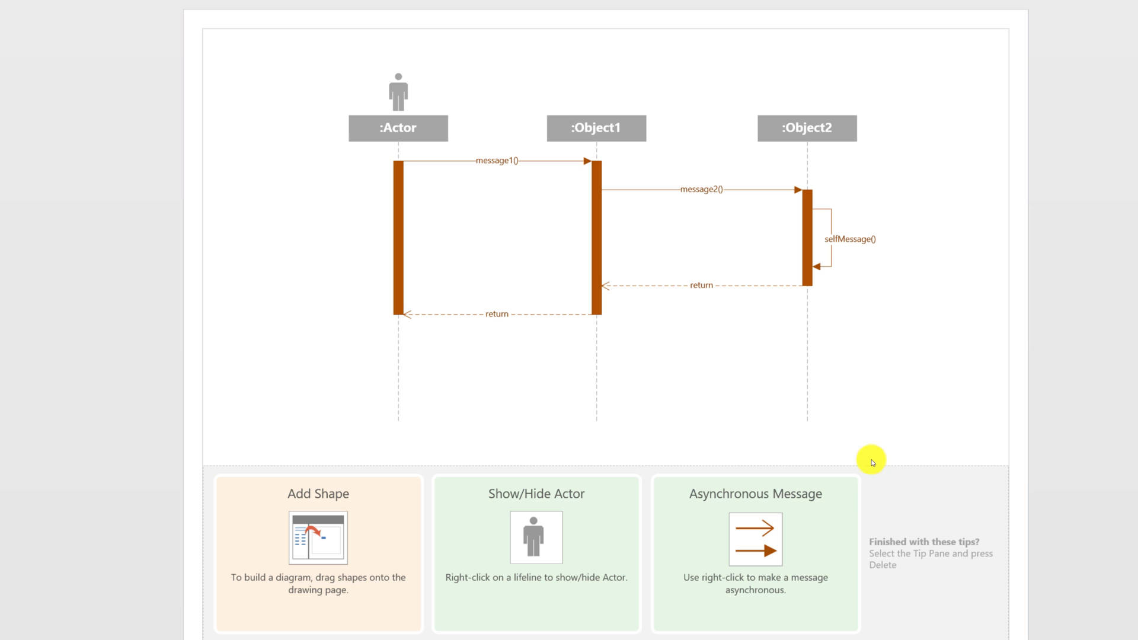
pyautogui.moveTo(312, 441)
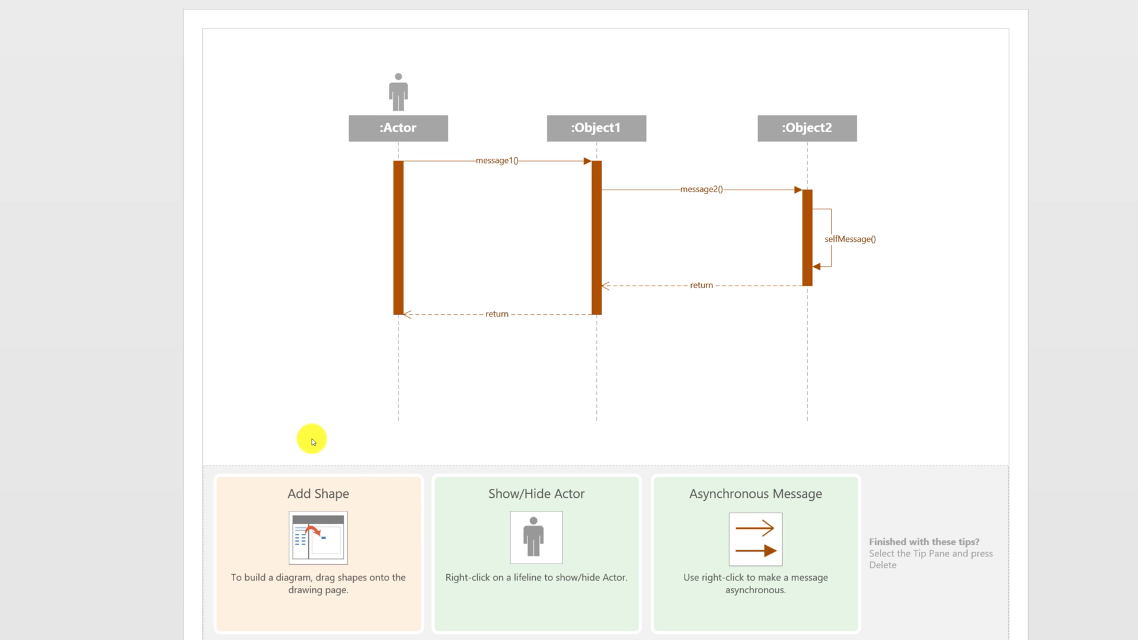
pyautogui.moveTo(976, 76)
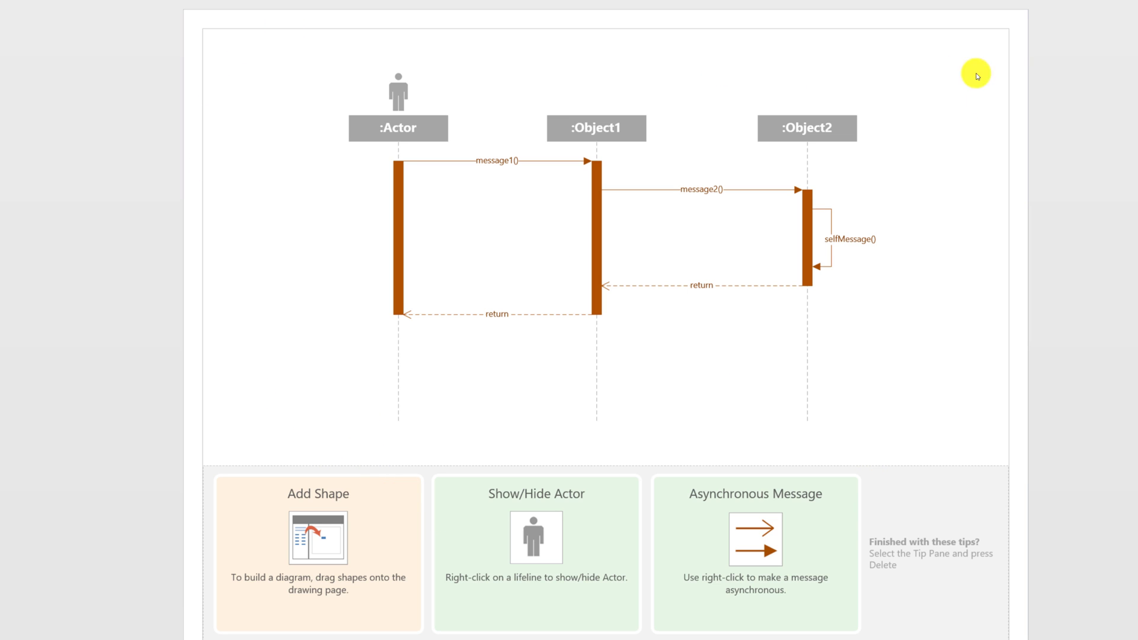
pyautogui.moveTo(933, 485)
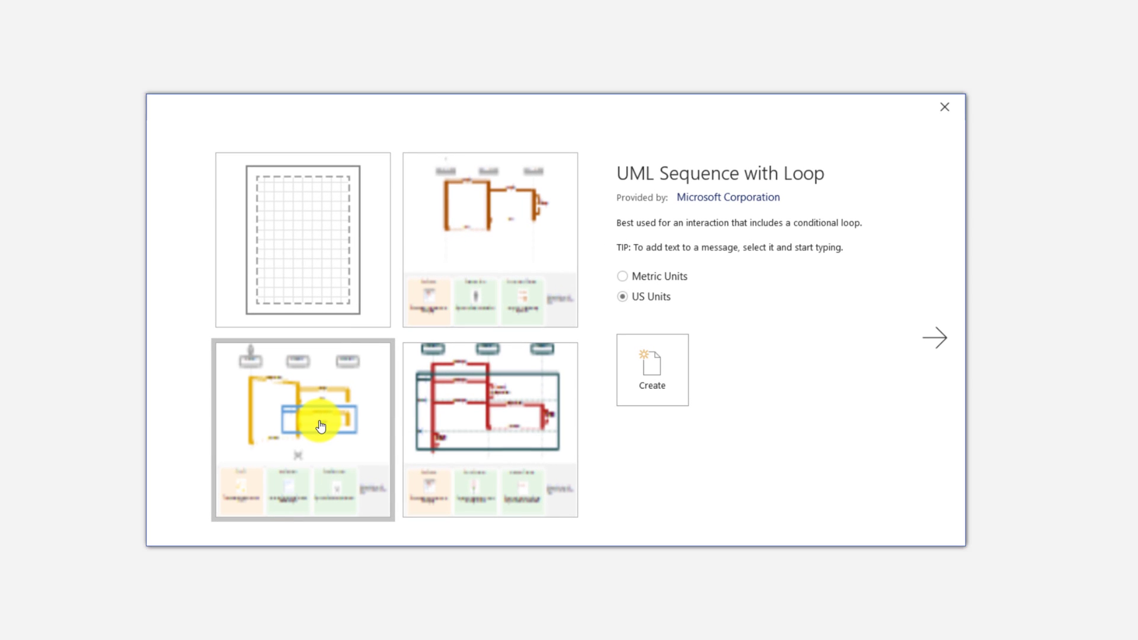
# Choose a template variant and create the new UML Sequence drawing in US Units.
pyautogui.click(650, 370)
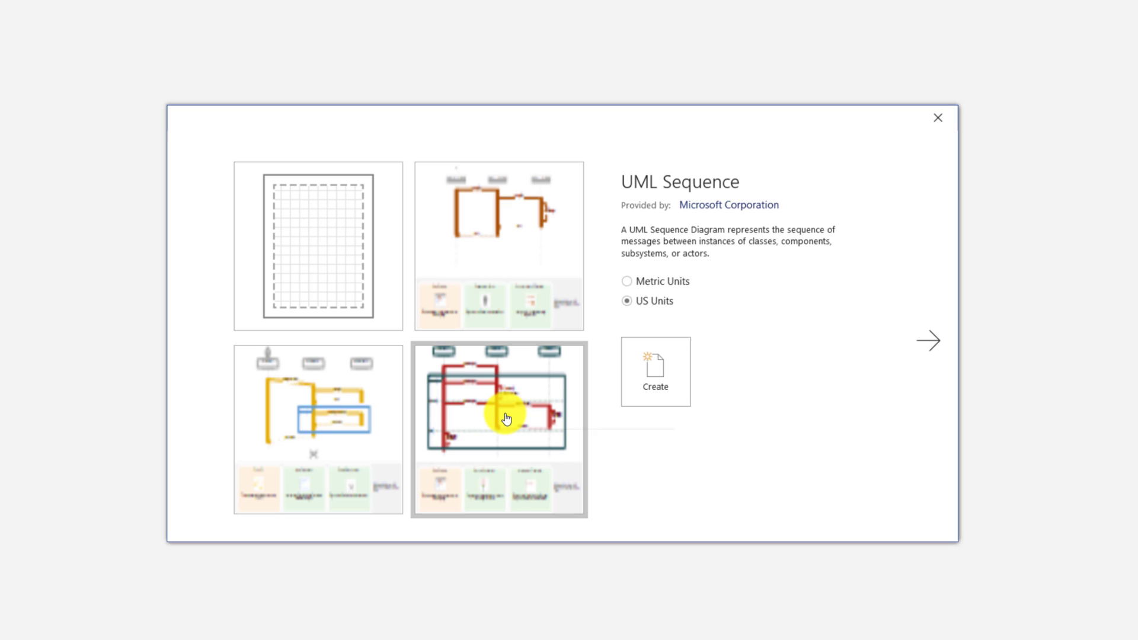
pyautogui.click(654, 371)
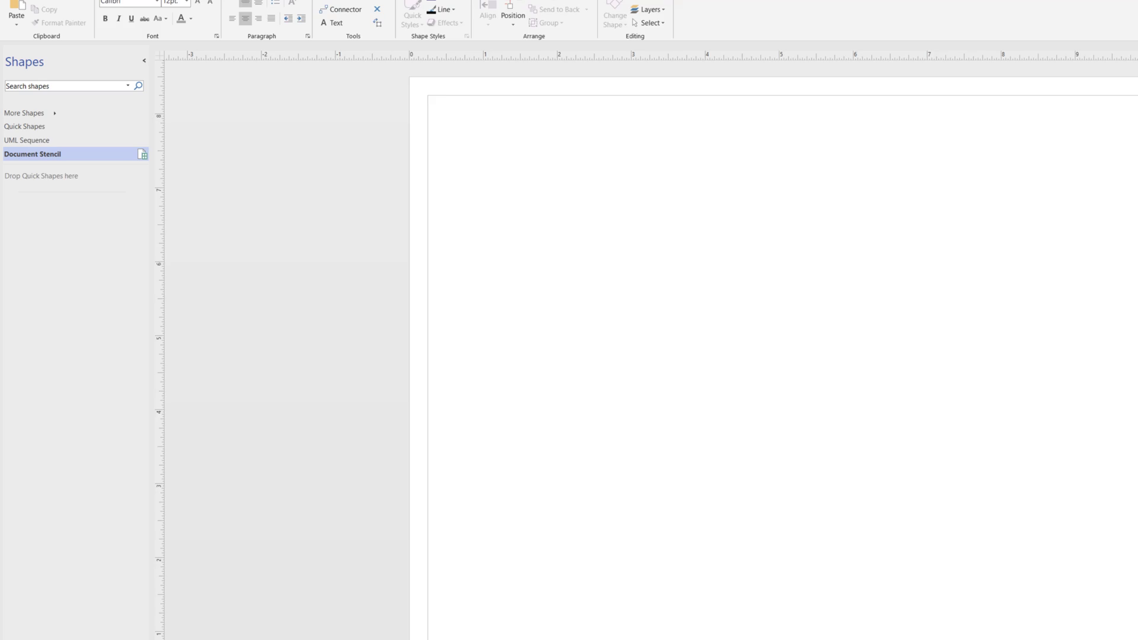
# Show the UML Sequence stencil's lifeline, fragment and message shapes in the Shapes pane.
pyautogui.click(27, 140)
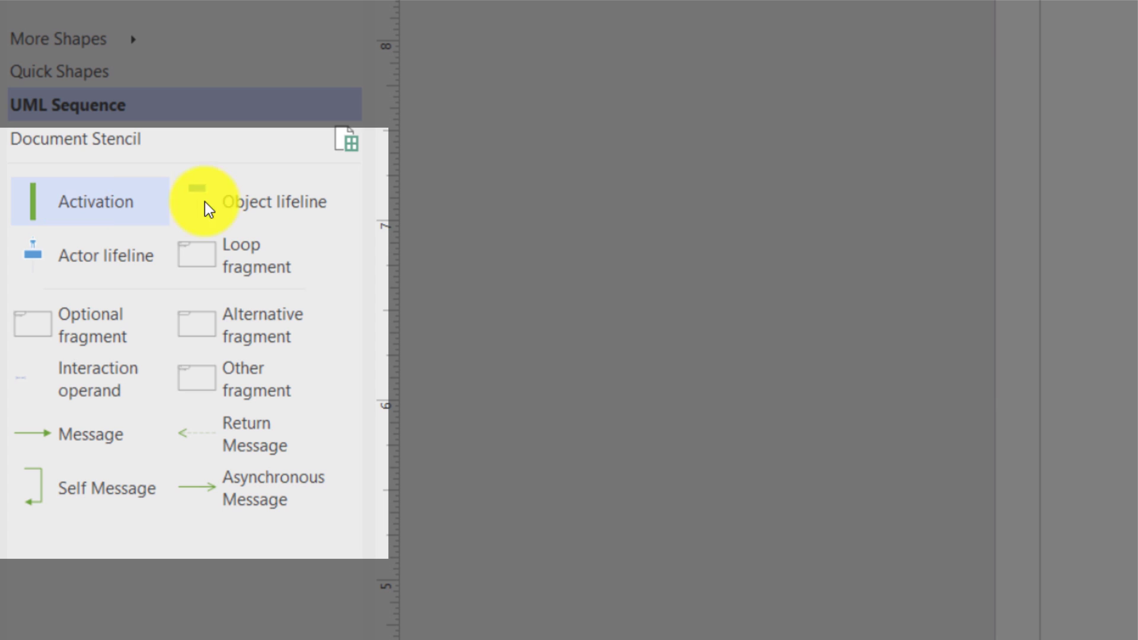
pyautogui.moveTo(102, 193)
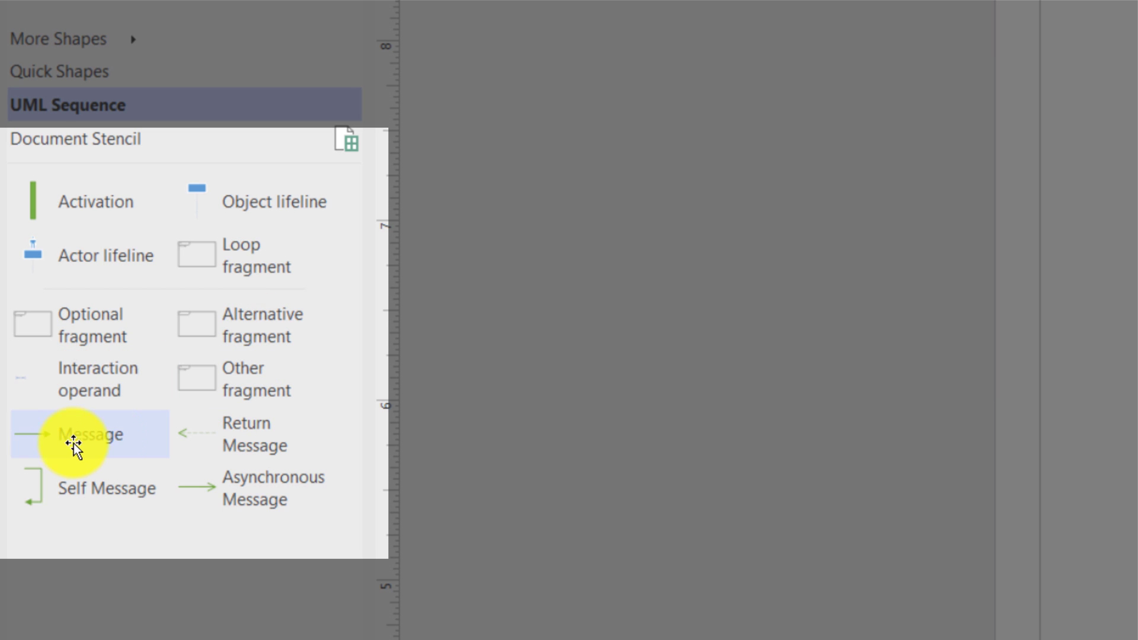
pyautogui.moveTo(117, 487)
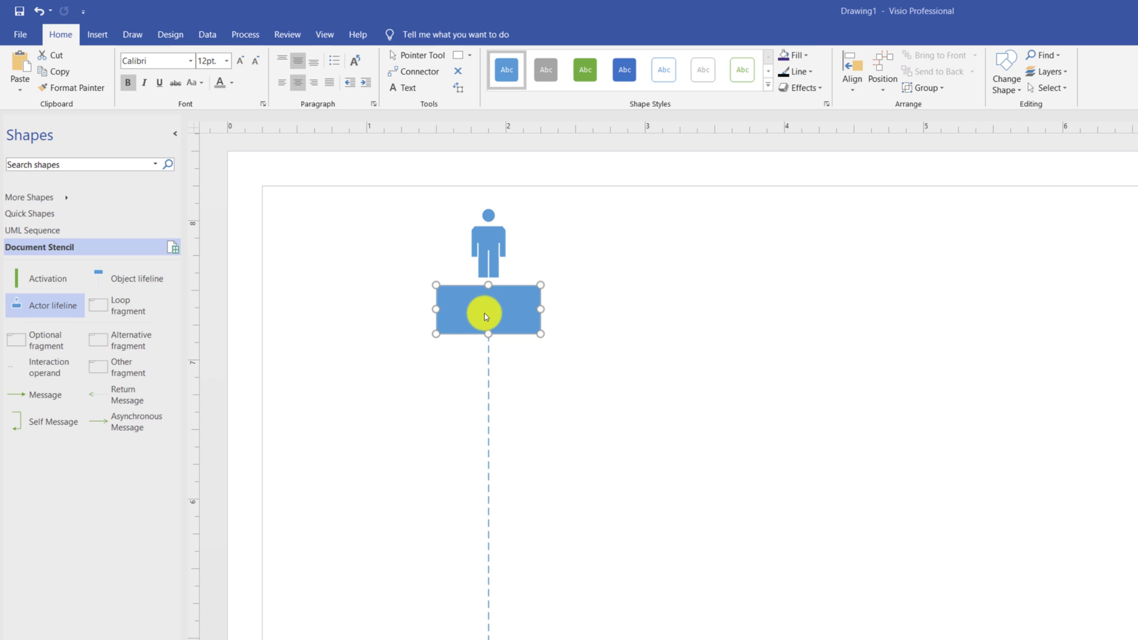
# Label the actor lifeline 'Customer' and decrease its font size to fit one line.
pyautogui.doubleClick(486, 310)
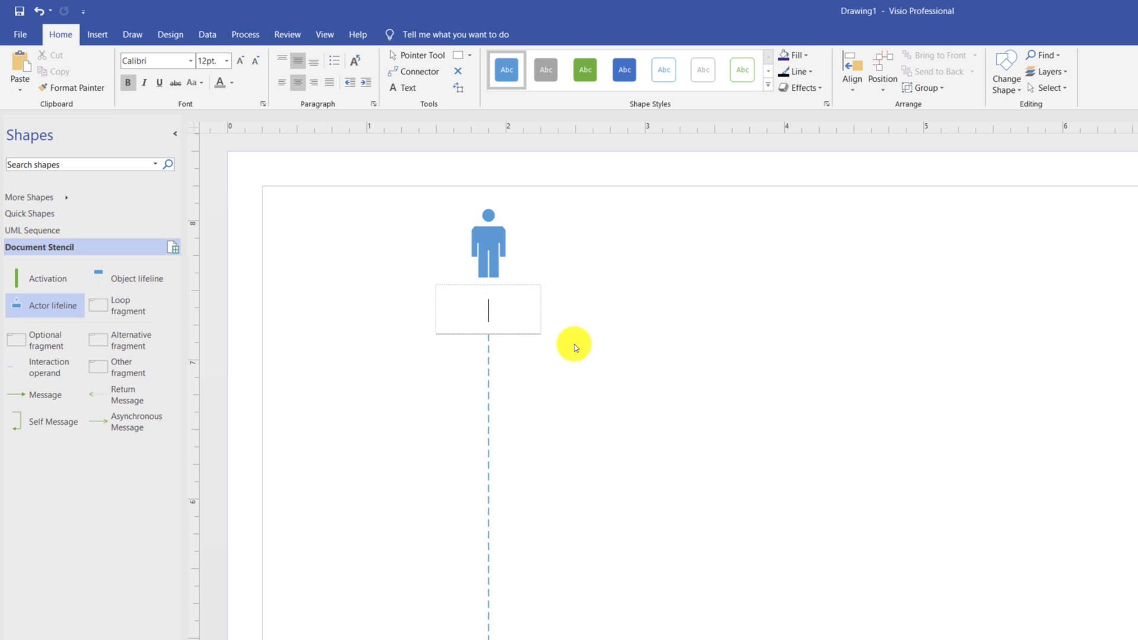
pyautogui.write('Customer')
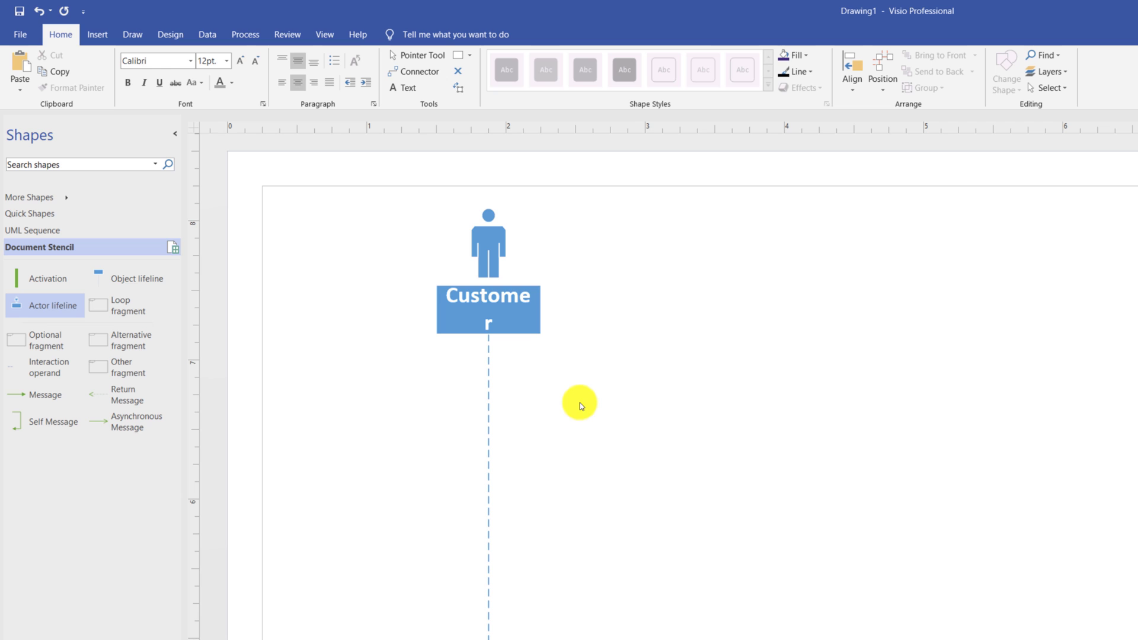
pyautogui.click(487, 308)
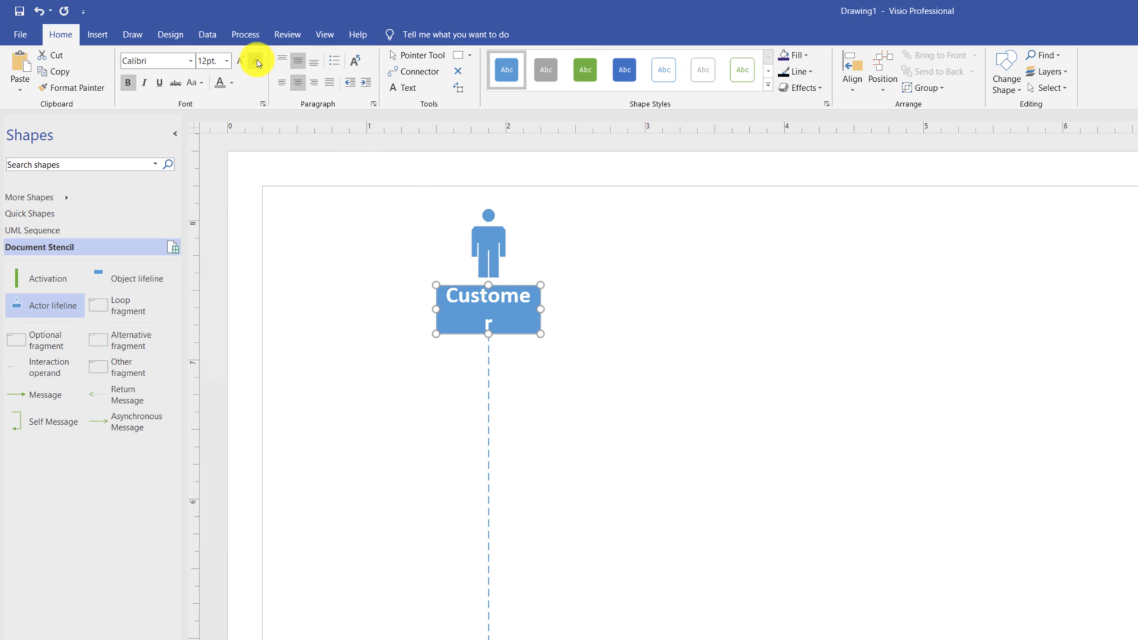
pyautogui.click(255, 60)
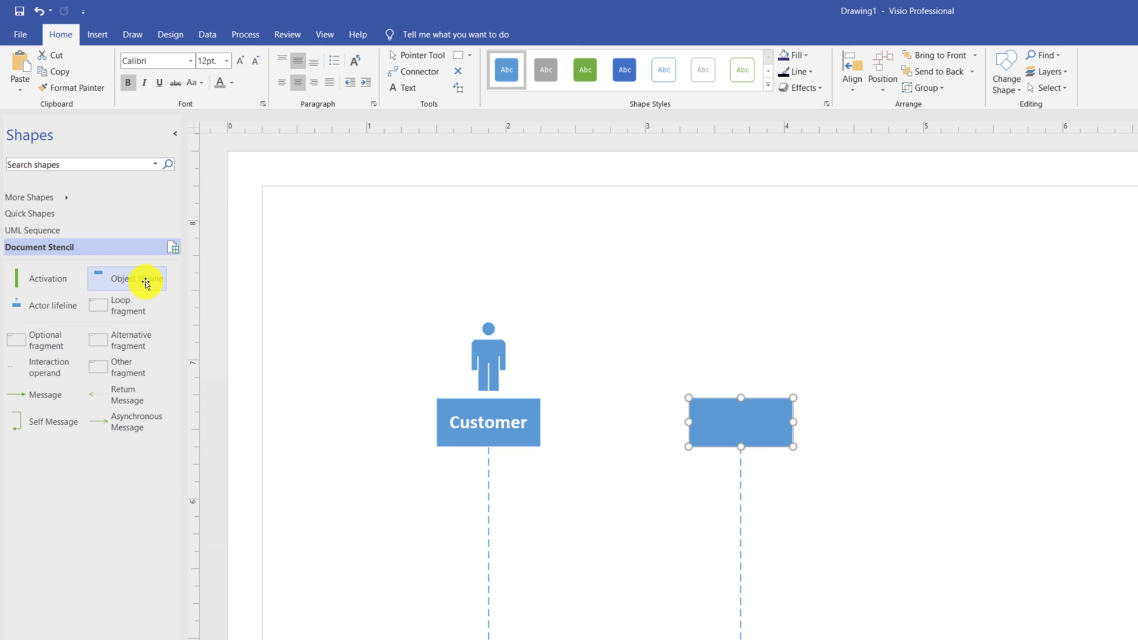
# Place two Object lifelines right of Customer for ECommerce Store and Payment Gateway.
pyautogui.moveTo(128, 277); pyautogui.dragTo(1005, 423)
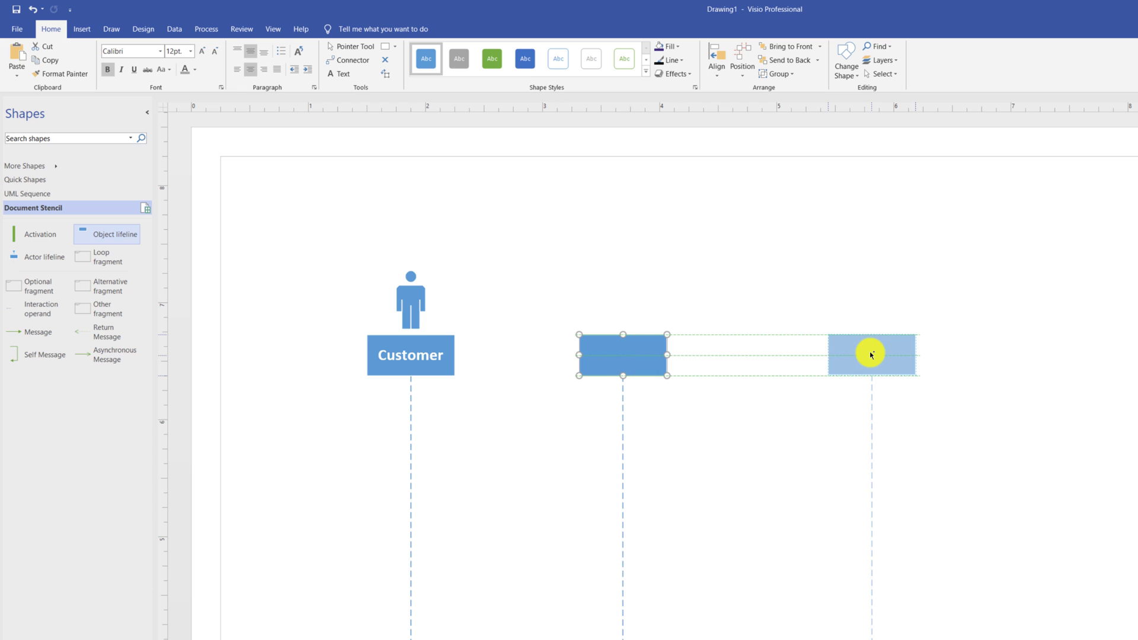
pyautogui.moveTo(870, 355); pyautogui.dragTo(633, 354)
pyautogui.write('ECommerce Store')
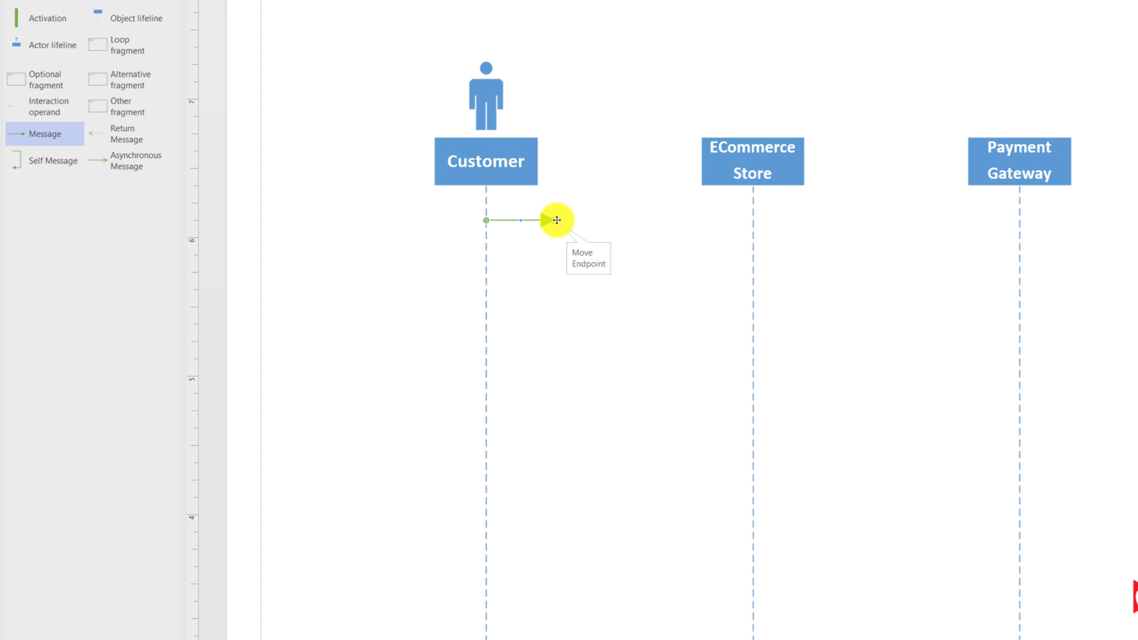
# Draw a Search message from Customer to ECommerce Store with black label text.
pyautogui.moveTo(557, 220); pyautogui.dragTo(752, 220)
pyautogui.write('Search')
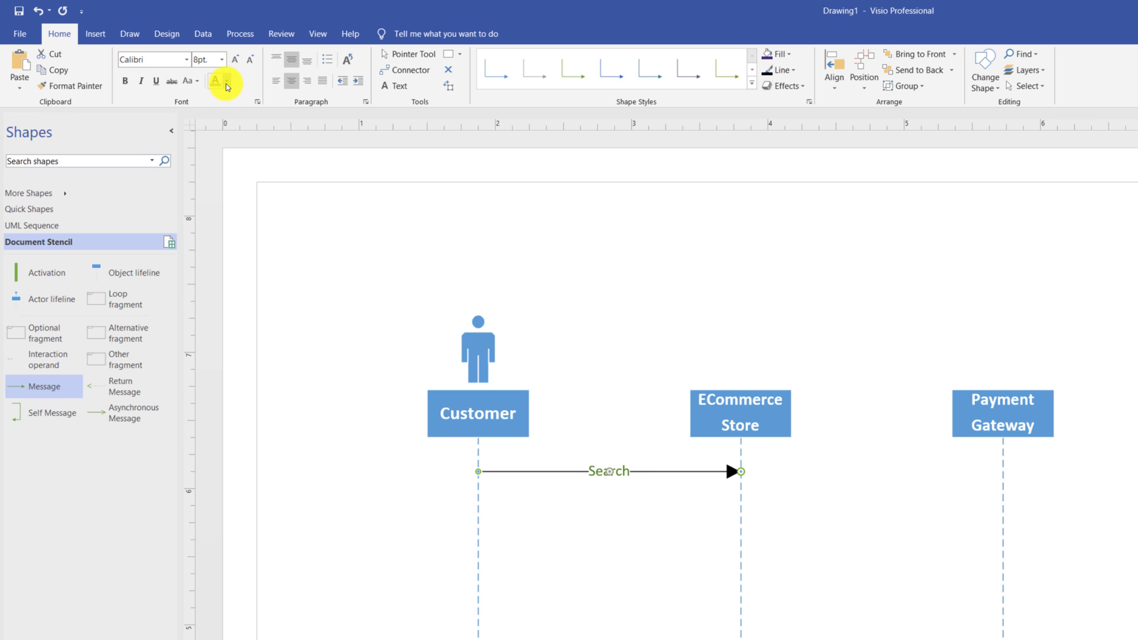
pyautogui.click(221, 85)
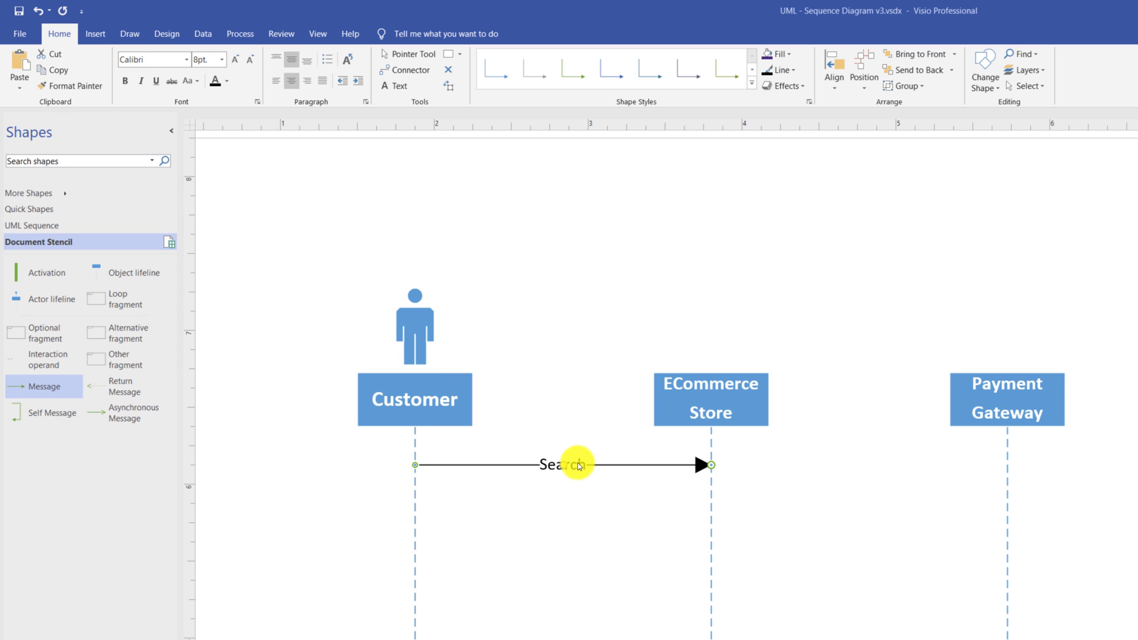
pyautogui.moveTo(571, 518)
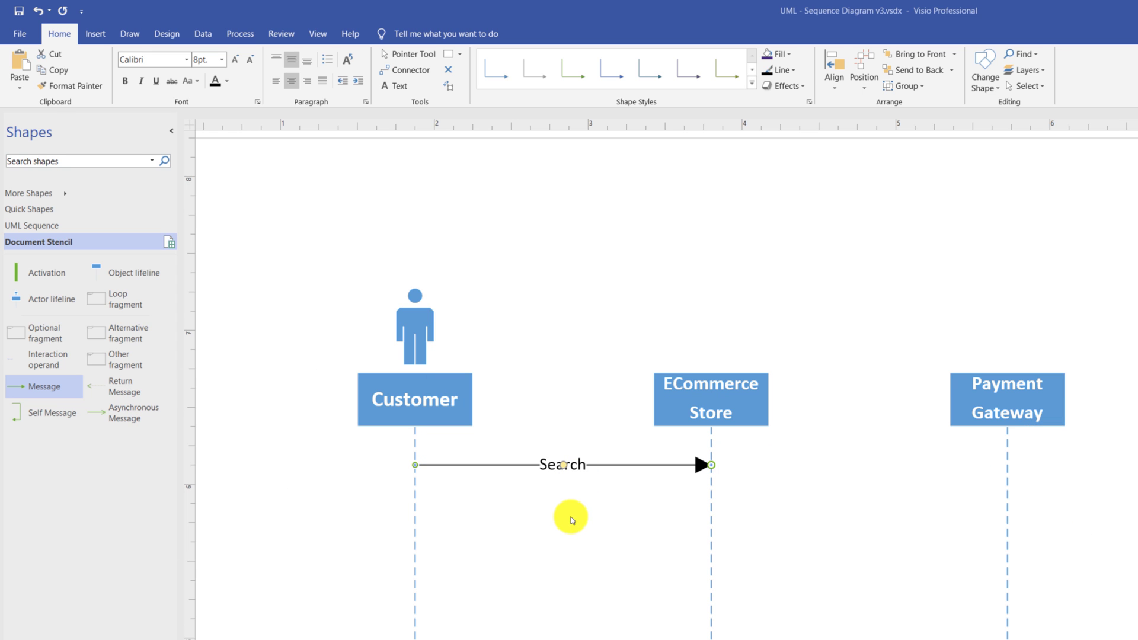
pyautogui.scroll(-3)
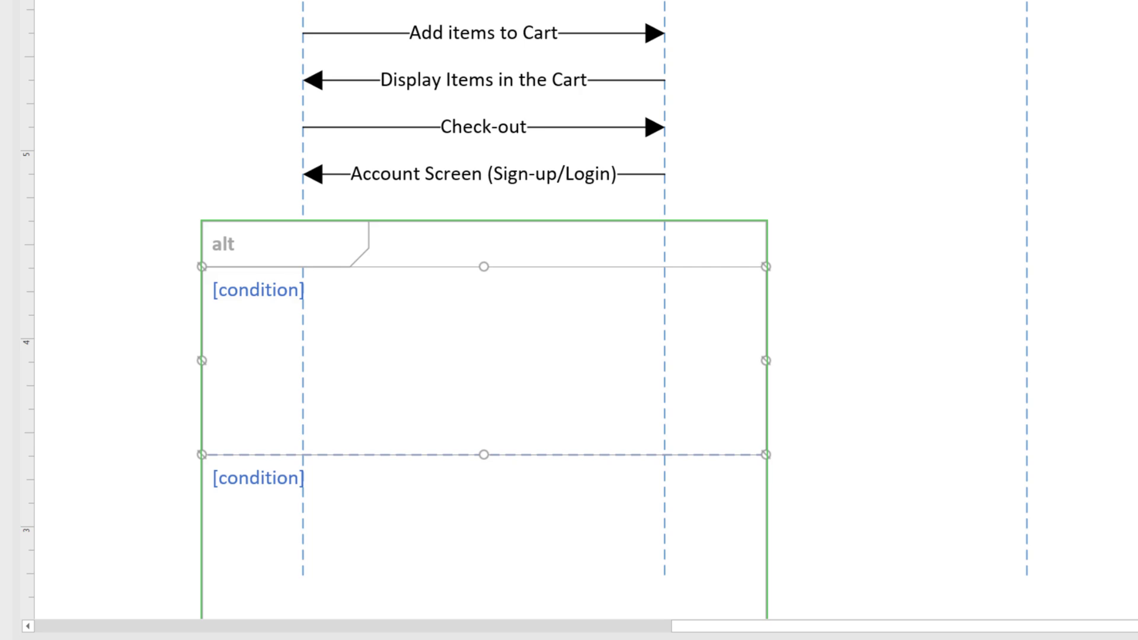
# Scroll down the page to the area below the messages for the alt fragment.
pyautogui.scroll(-3)
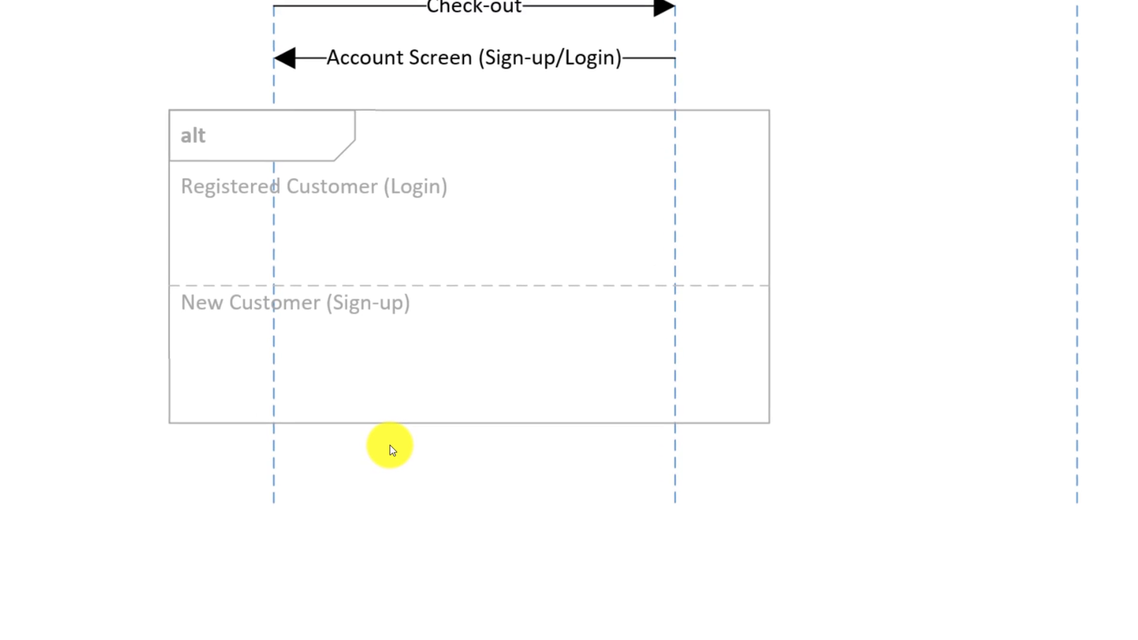
pyautogui.scroll(-3)
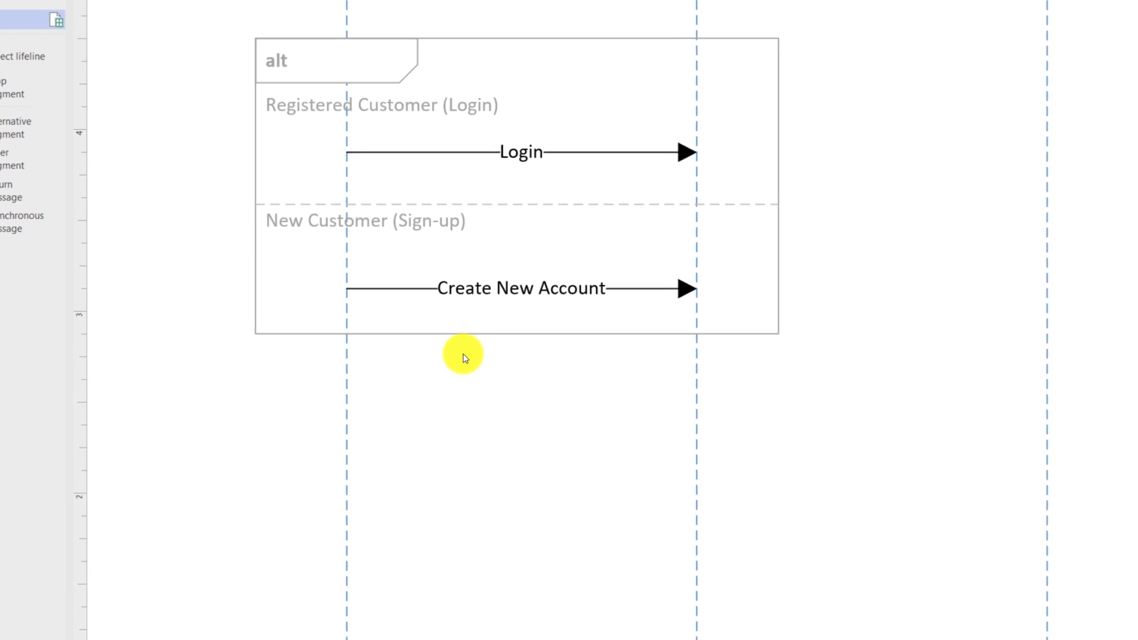
# Scroll down to the alt fragment's operands for the Login and Create New Account messages.
pyautogui.scroll(-3)
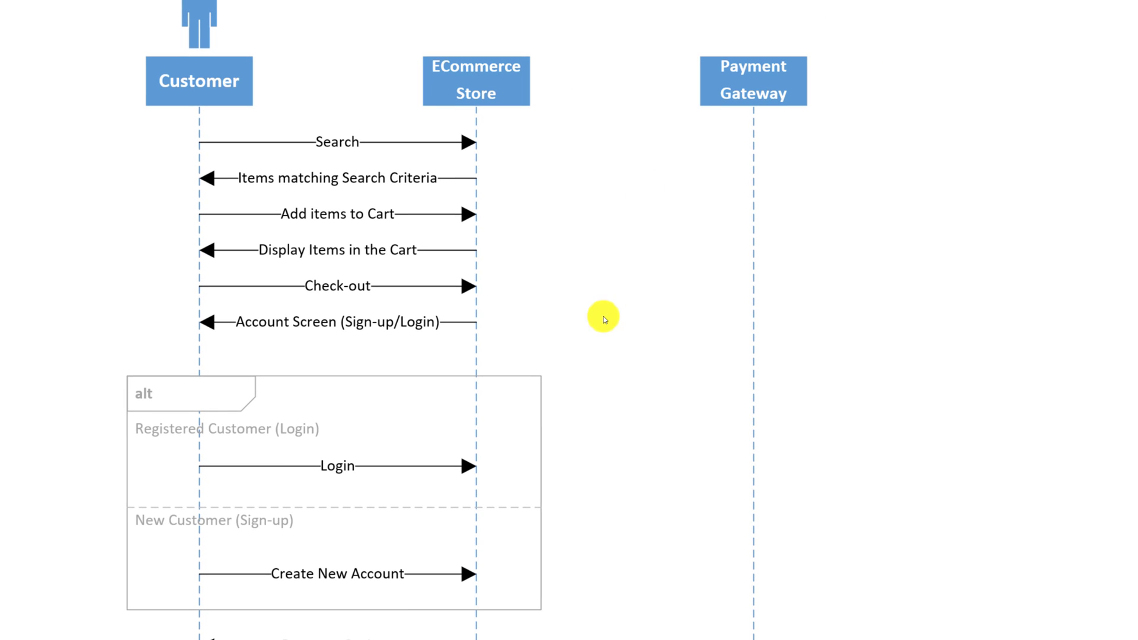
# Scroll down to the payment section for the payment messages and second alt fragment.
pyautogui.scroll(-3)
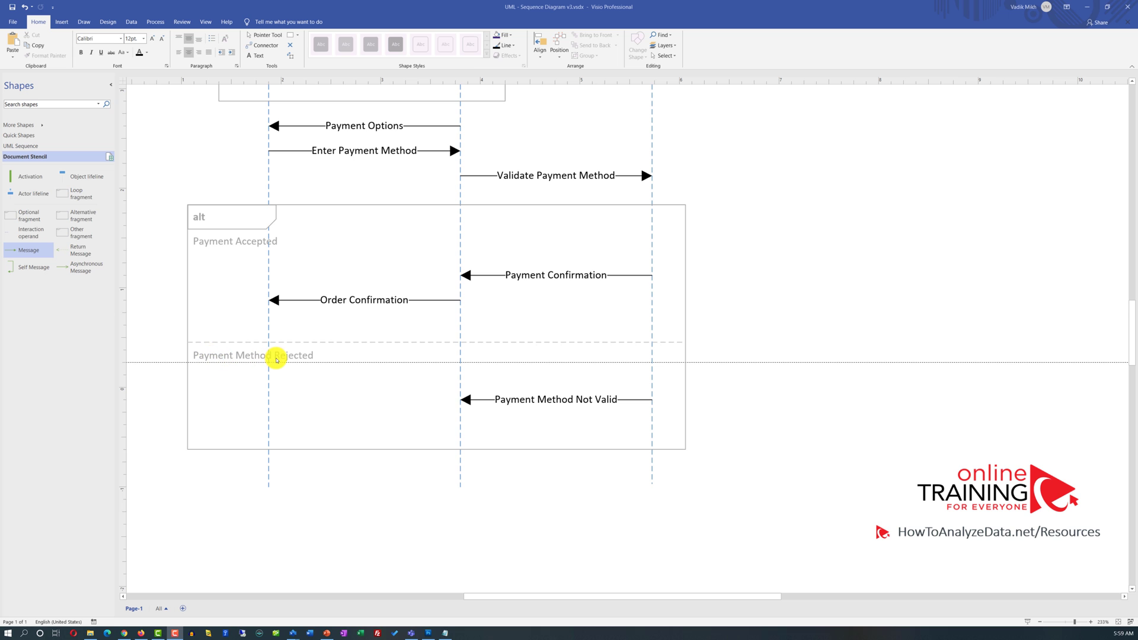
pyautogui.moveTo(292, 356)
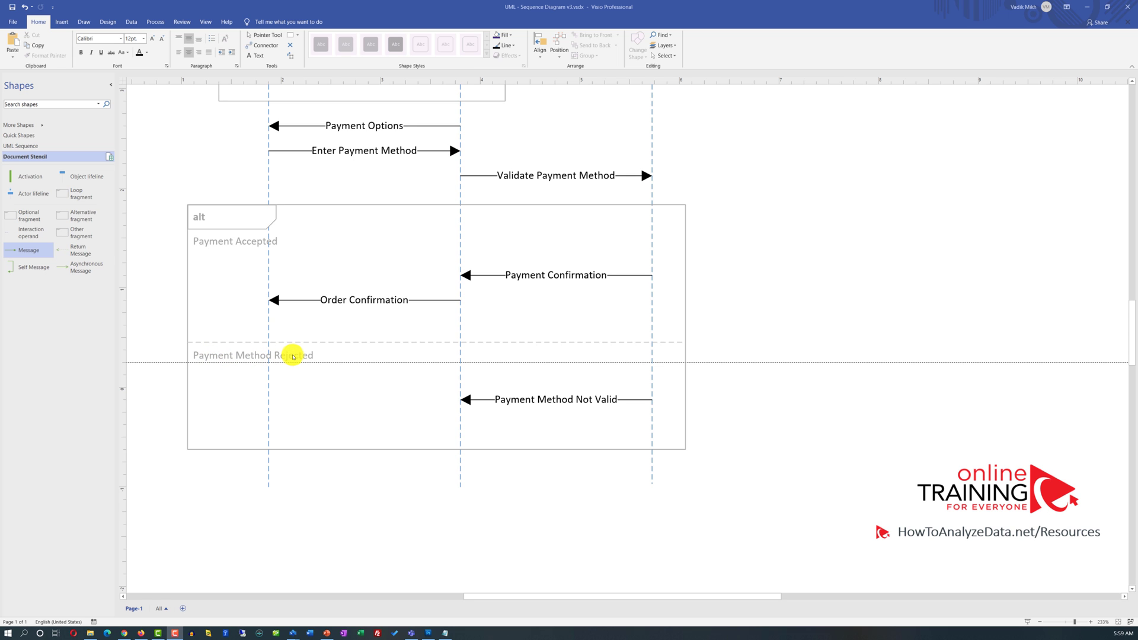